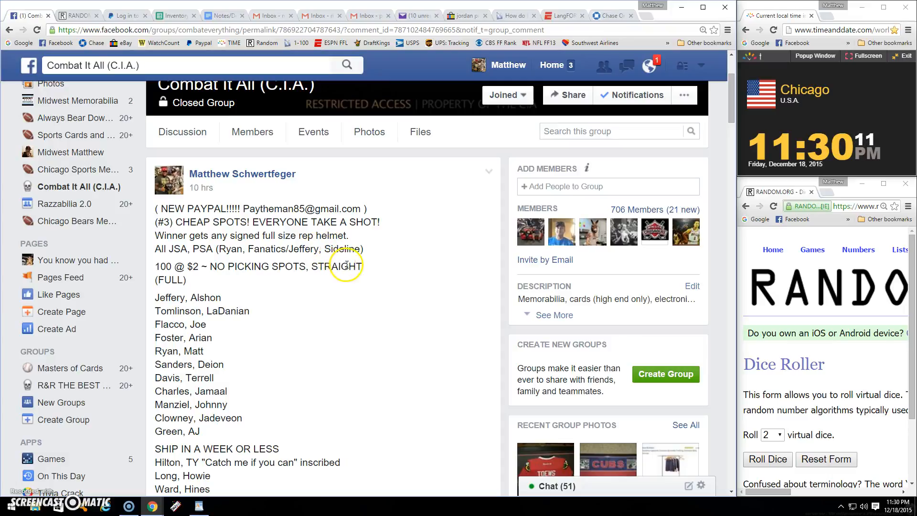
- Post a 'LIVE' comment on the raffle post and roll the two virtual dice
scroll("down", 3)
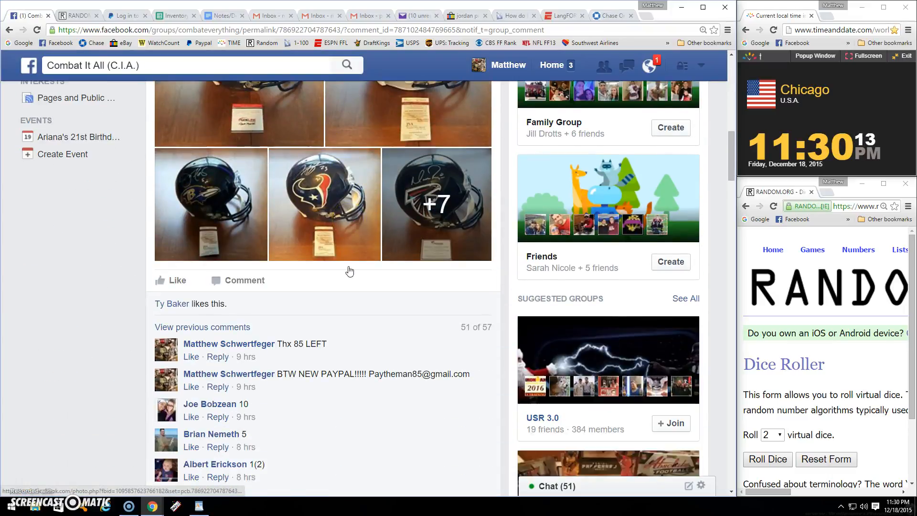
scroll("down", 3)
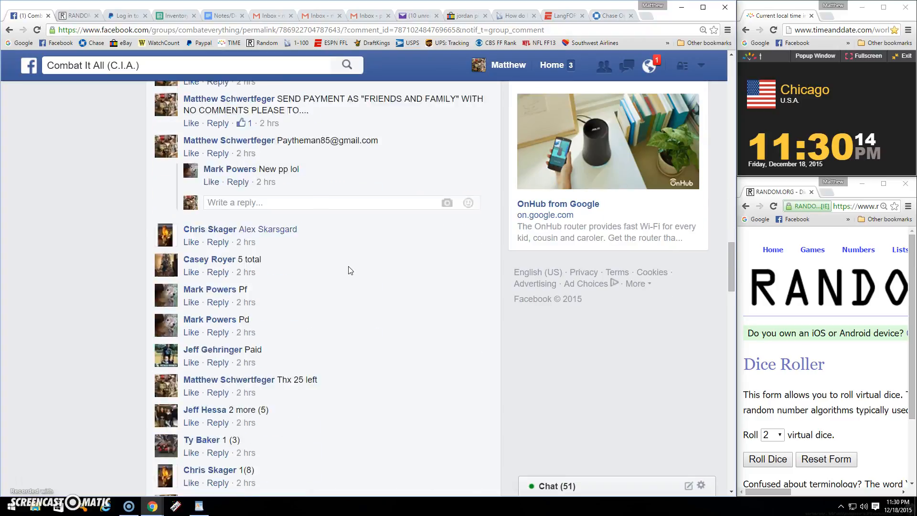
scroll("down", 3)
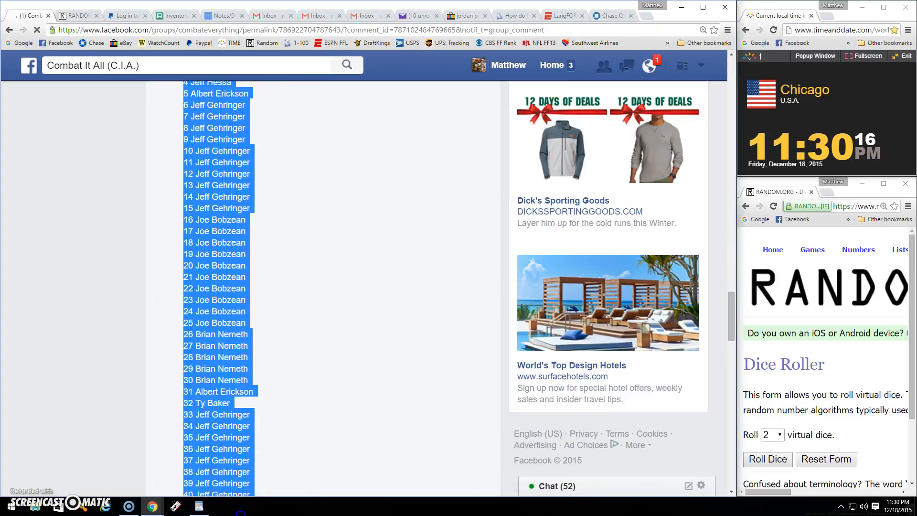
scroll("down", 3)
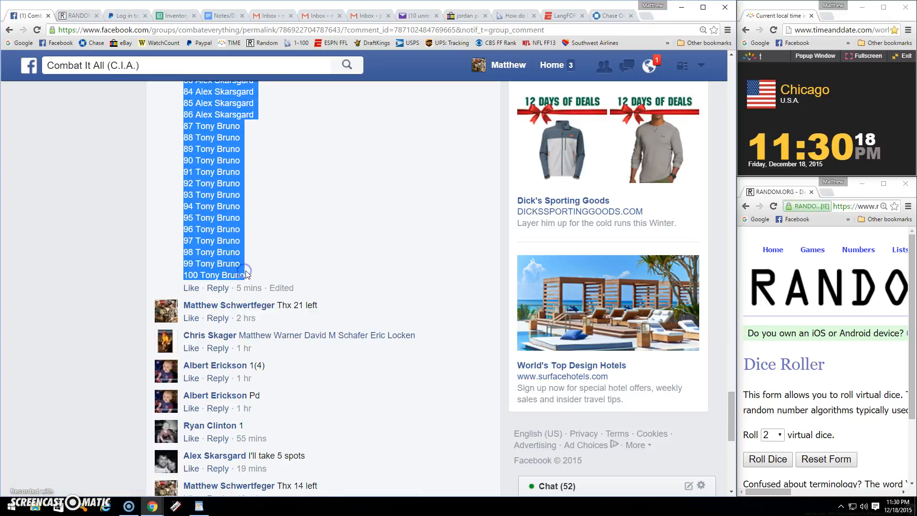
scroll("down", 3)
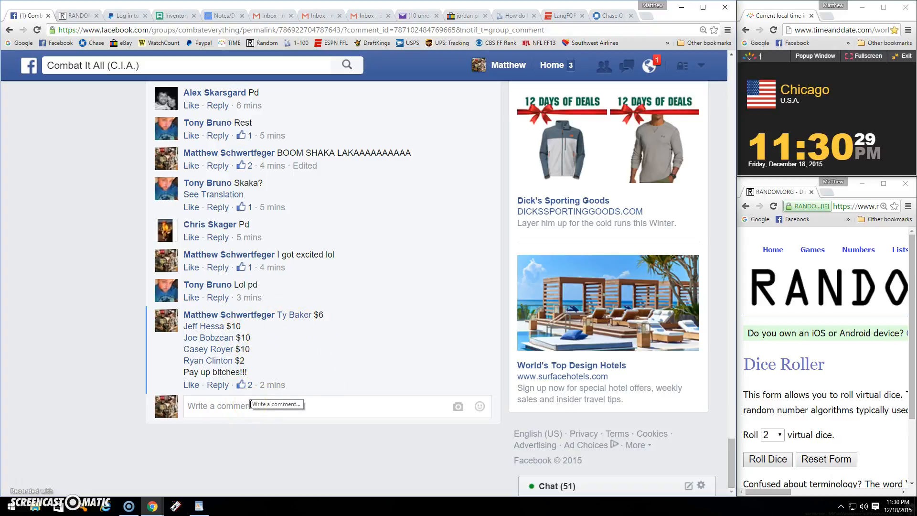
left_click(264, 406)
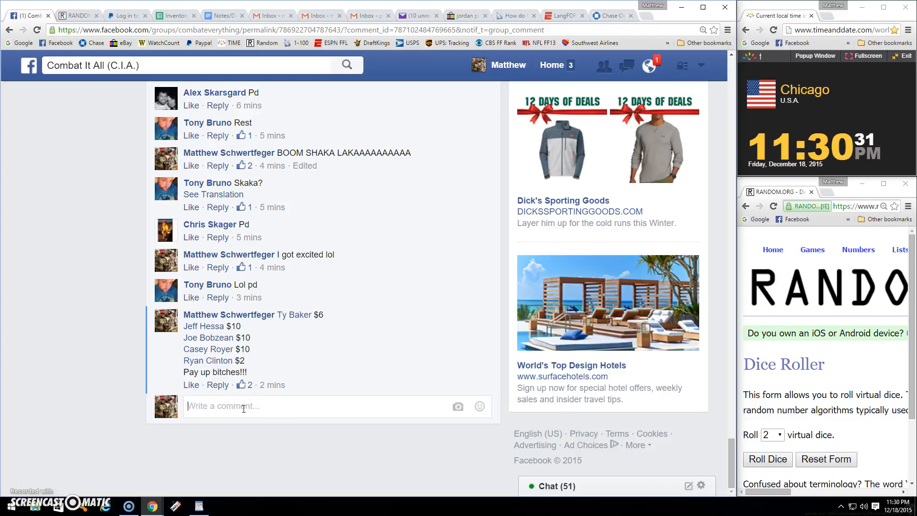
type("LIVE")
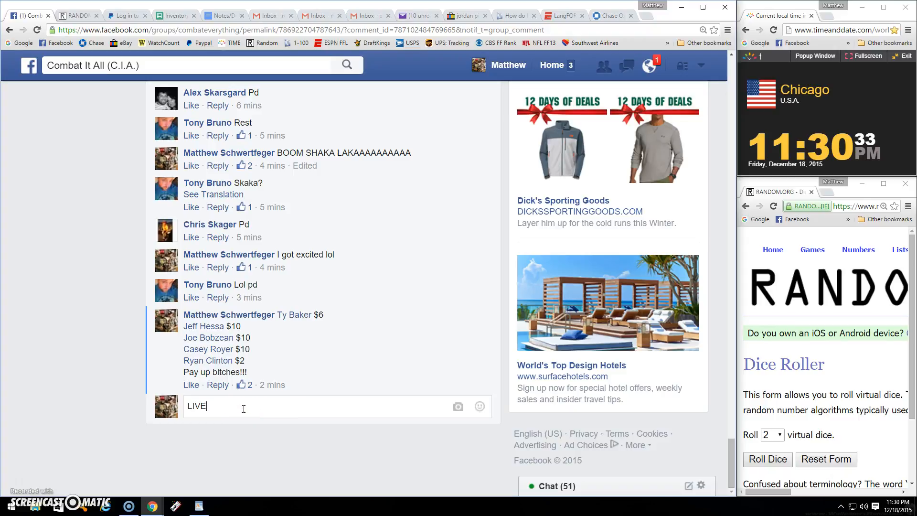
key("Return")
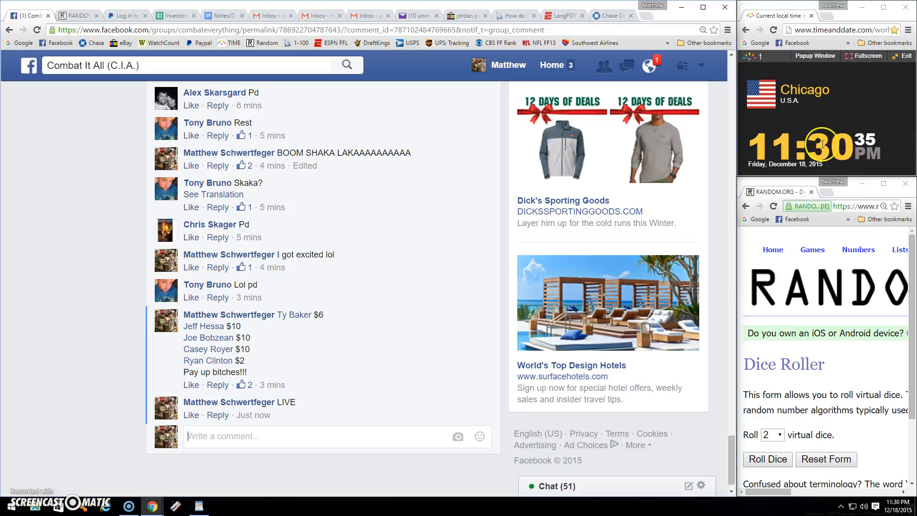
left_click(768, 459)
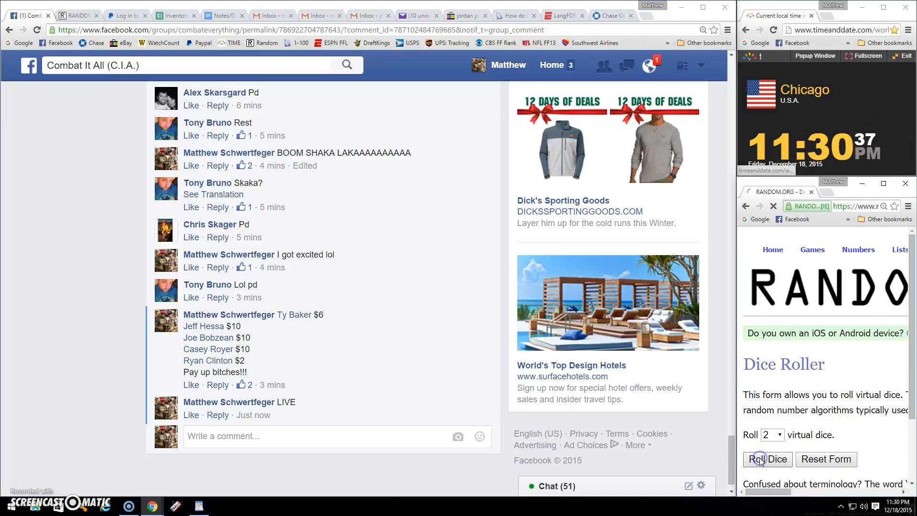
left_click(766, 459)
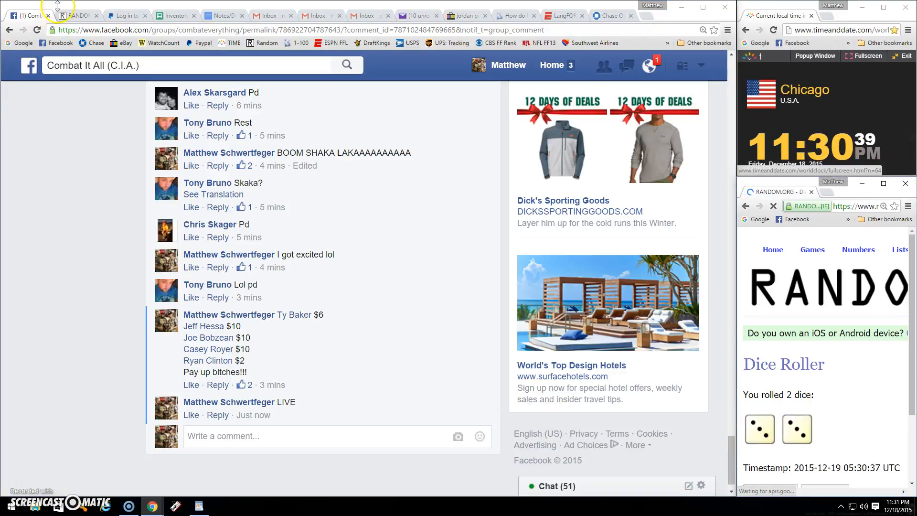
left_click(73, 15)
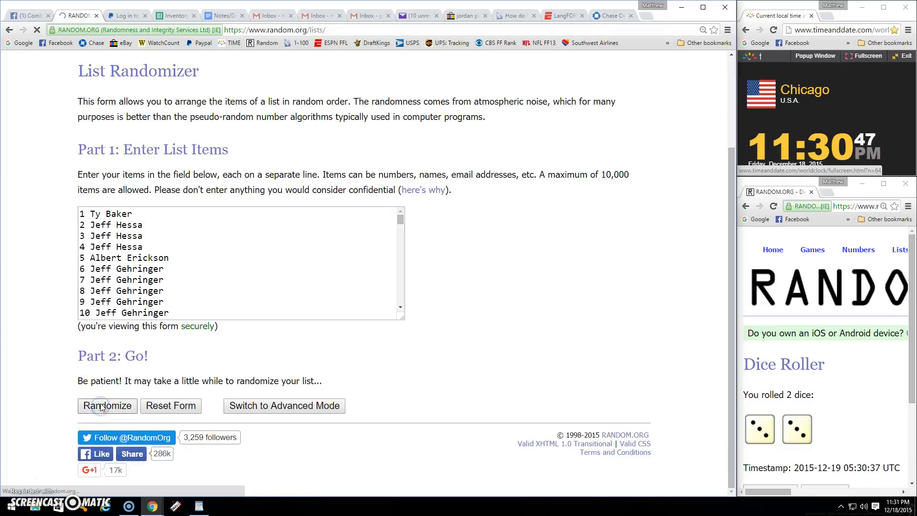
left_click(107, 405)
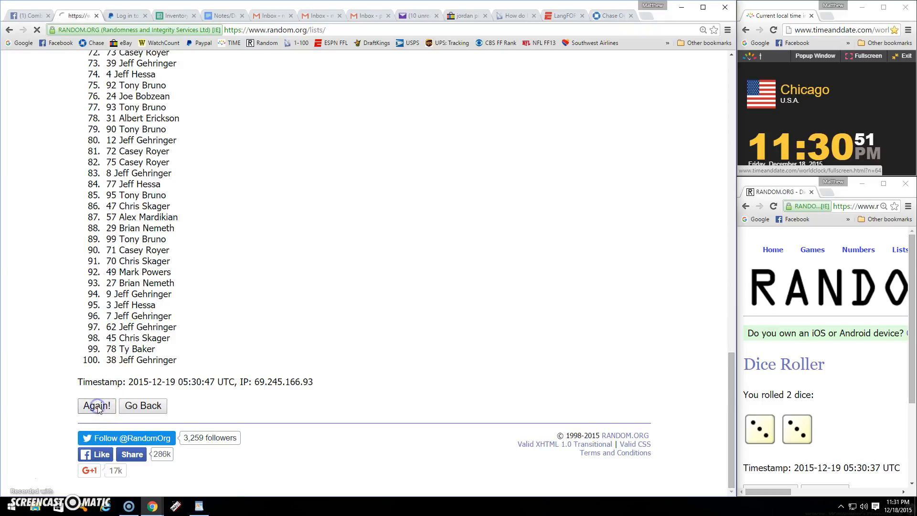
left_click(96, 406)
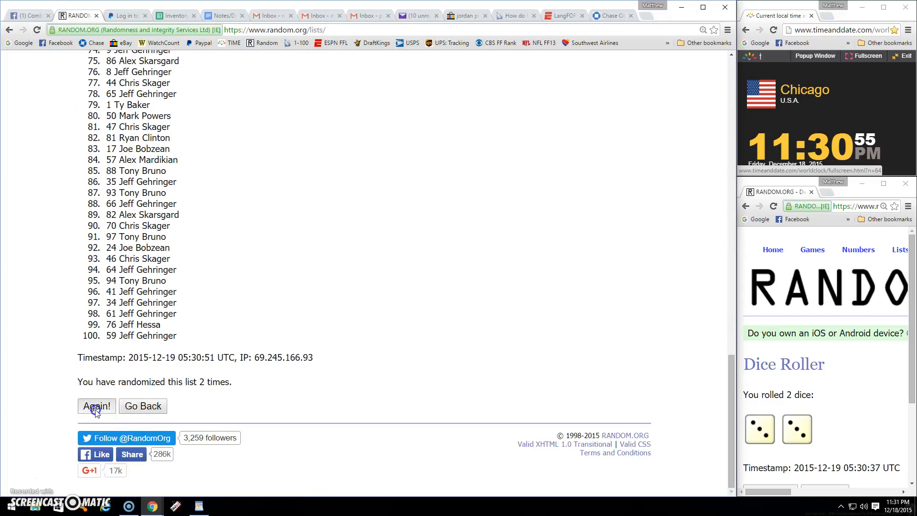
left_click(96, 406)
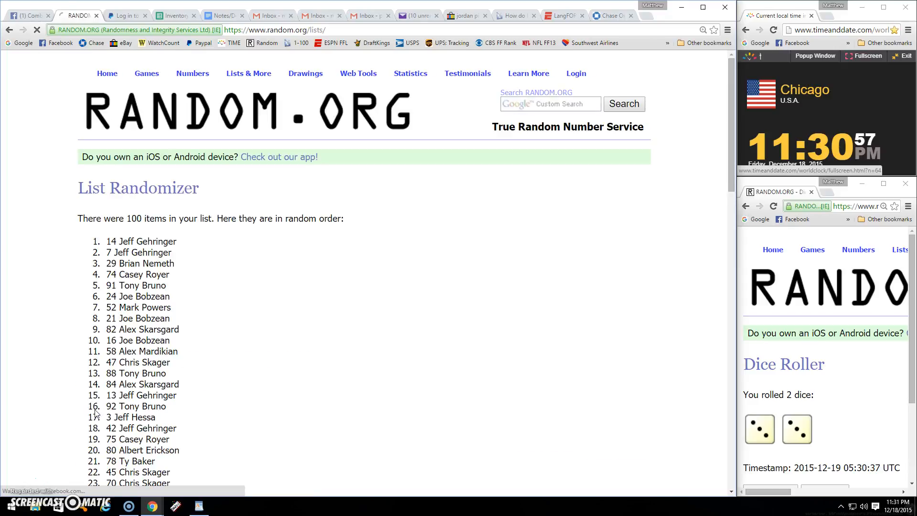
scroll("down", 3)
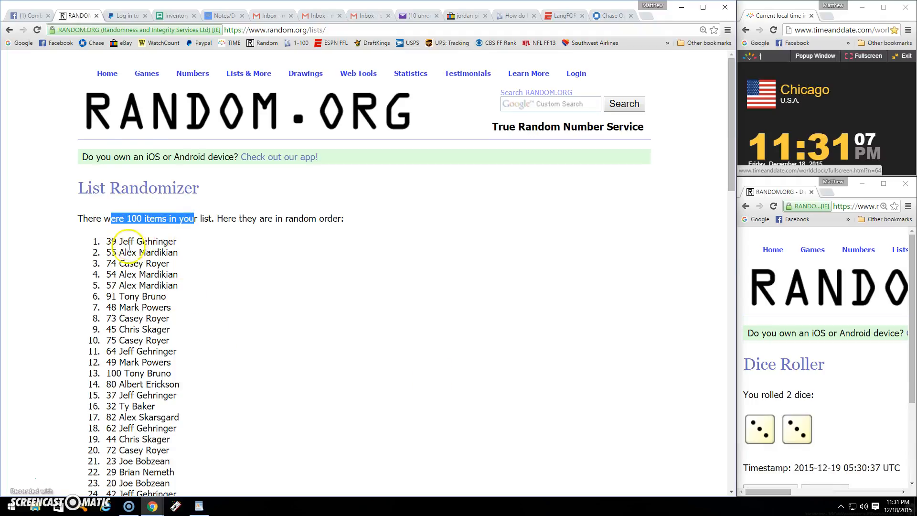
scroll("down", 3)
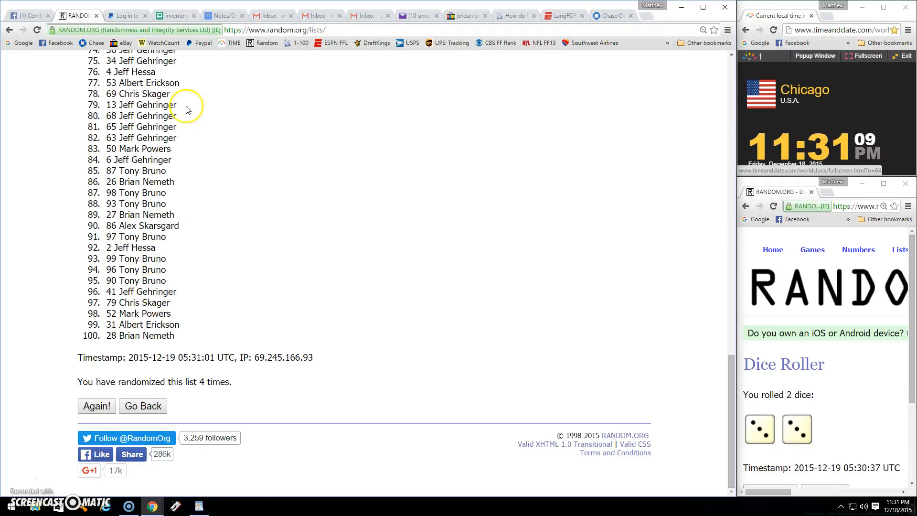
mouse_move(248, 268)
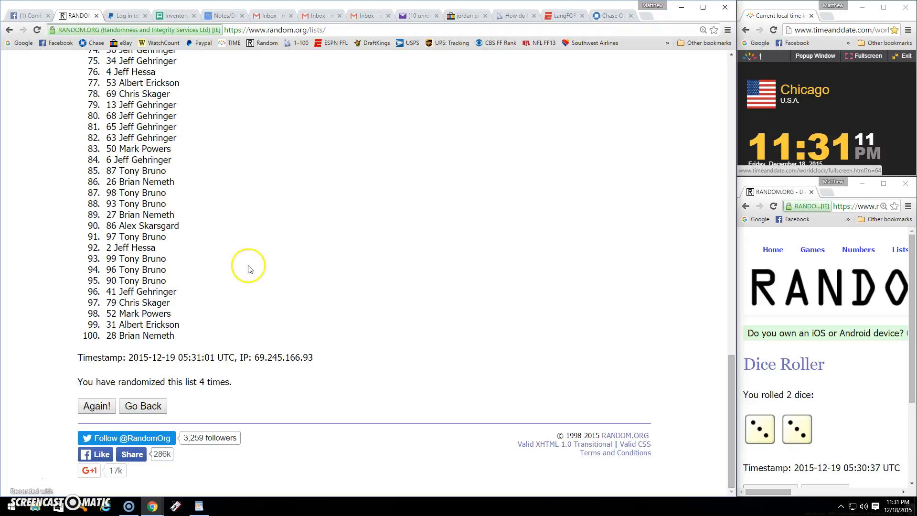
left_click(97, 406)
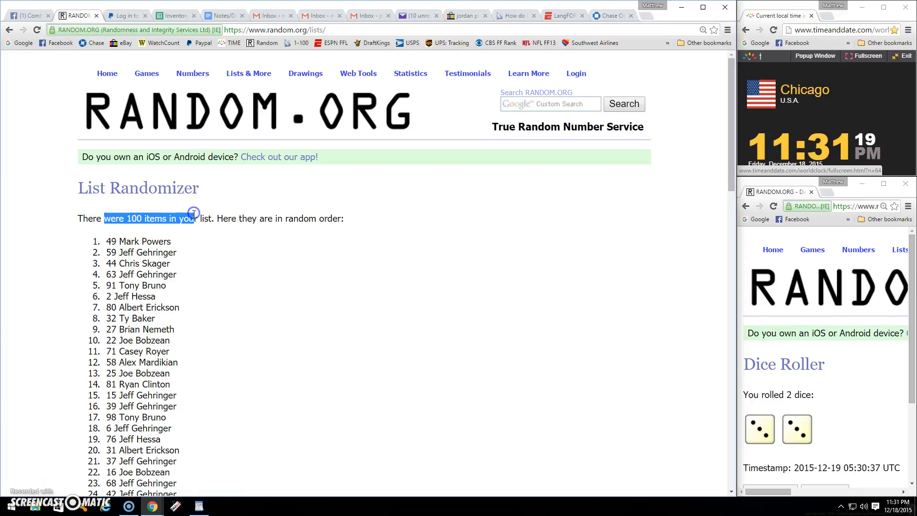
mouse_move(140, 234)
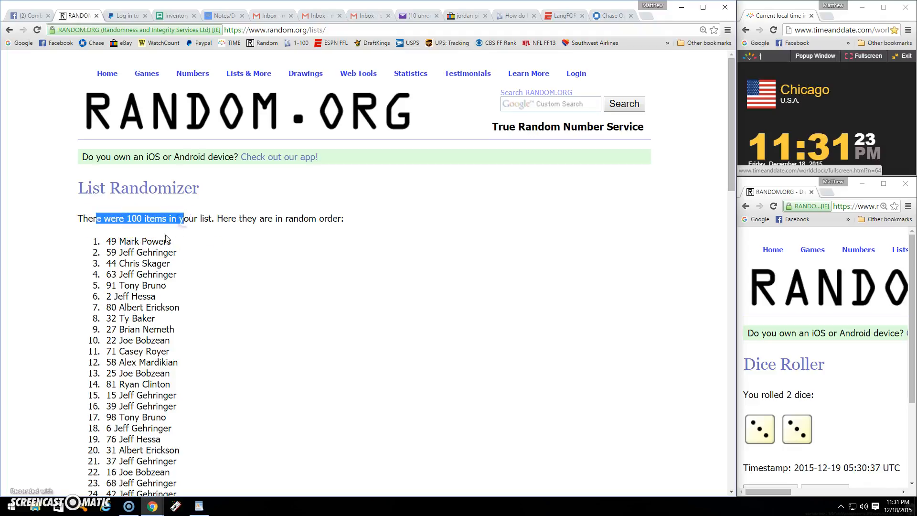
scroll("down", 3)
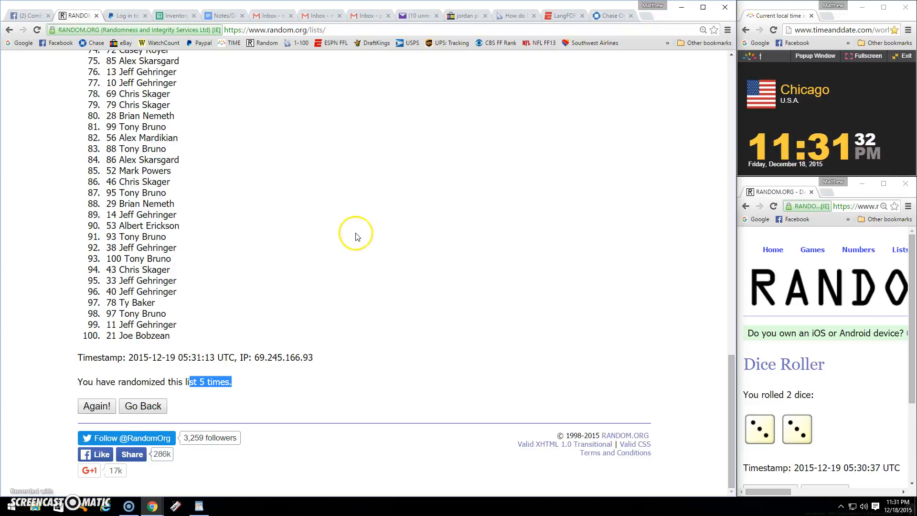
mouse_move(48, 352)
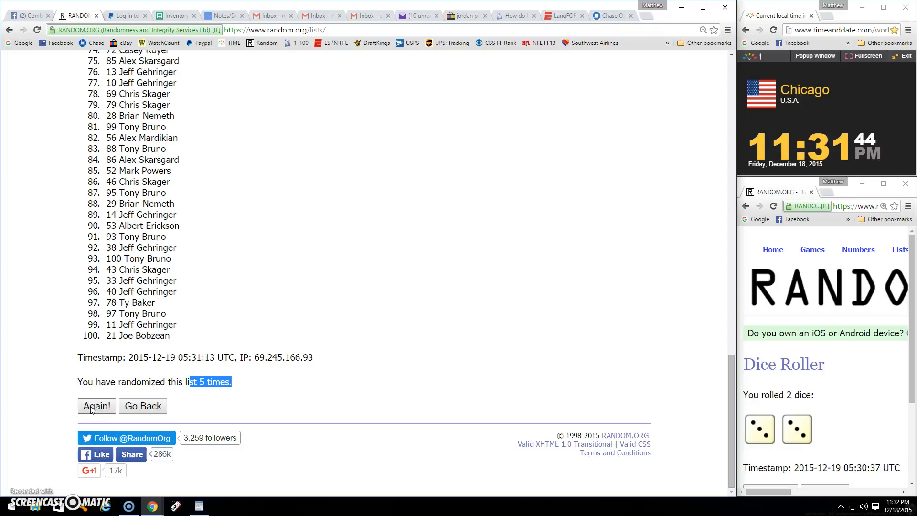
left_click(96, 406)
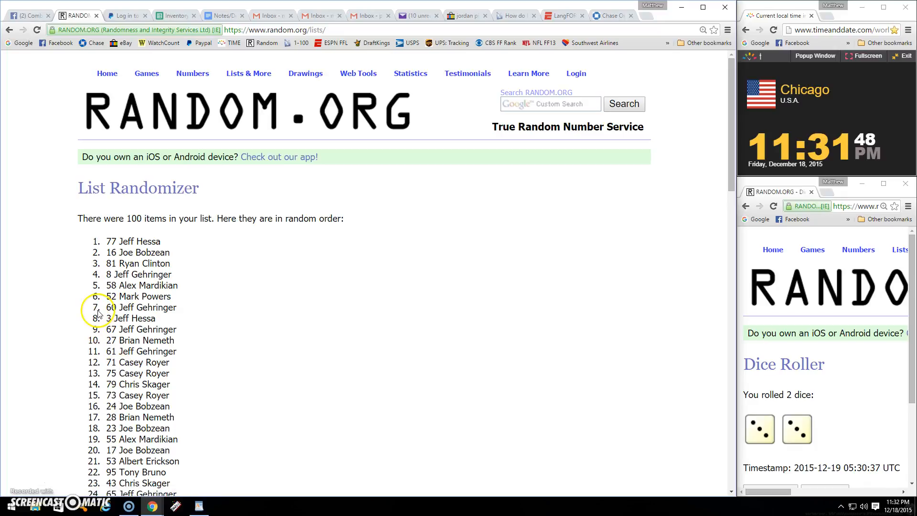
mouse_move(156, 216)
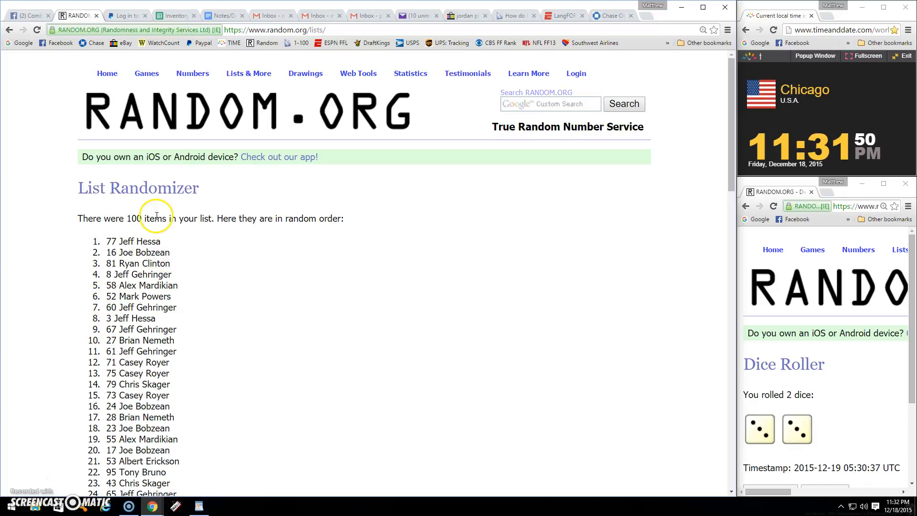
mouse_move(99, 244)
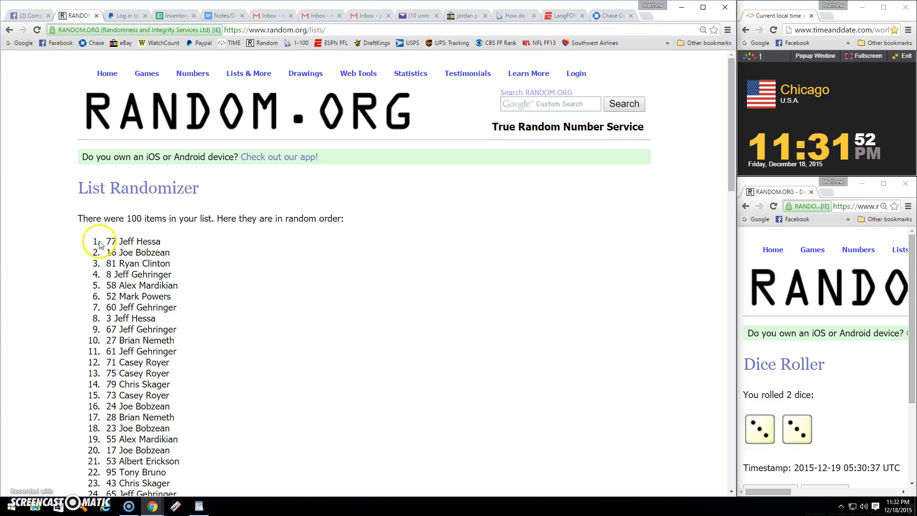
double_click(138, 240)
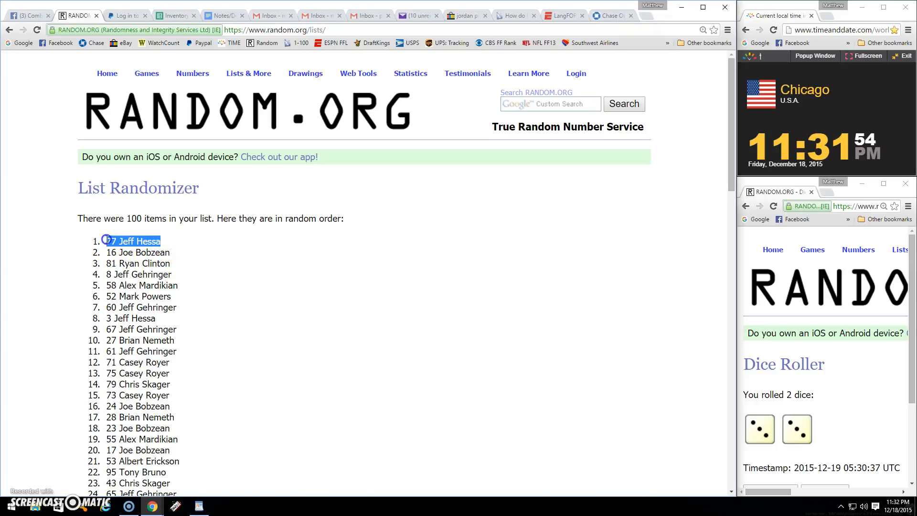
right_click(139, 241)
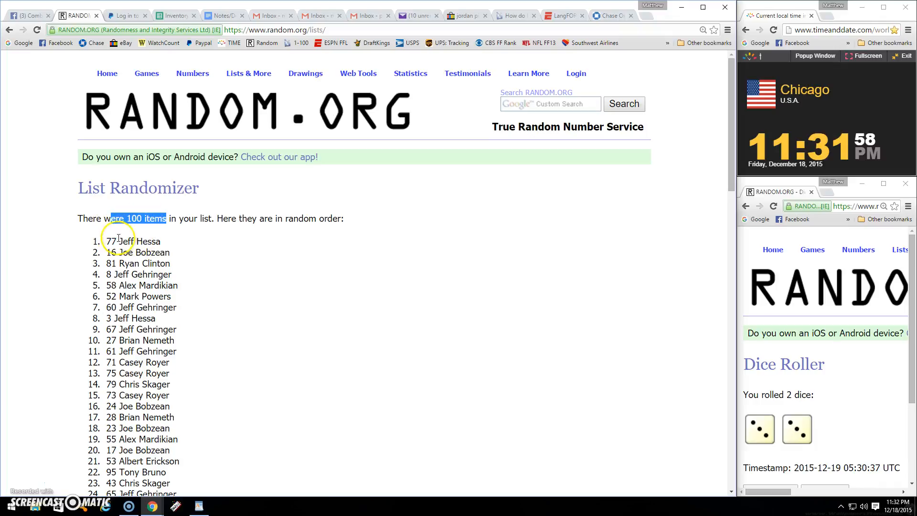
- Return to the Facebook raffle post and start a comment beginning 'DON'
scroll("down", 3)
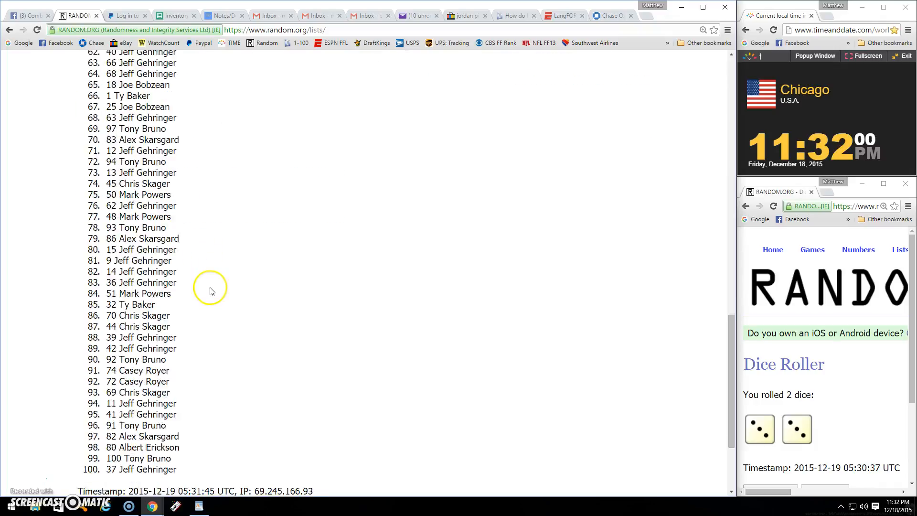
scroll("down", 3)
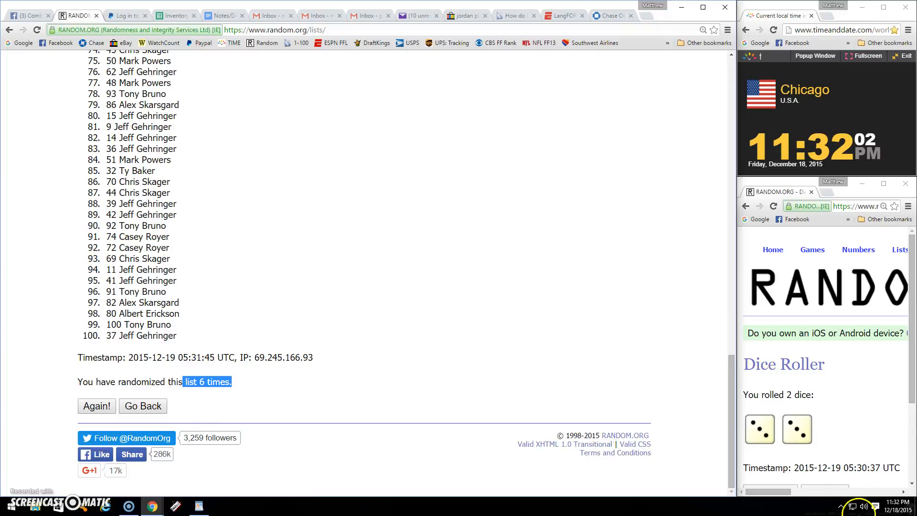
mouse_move(734, 202)
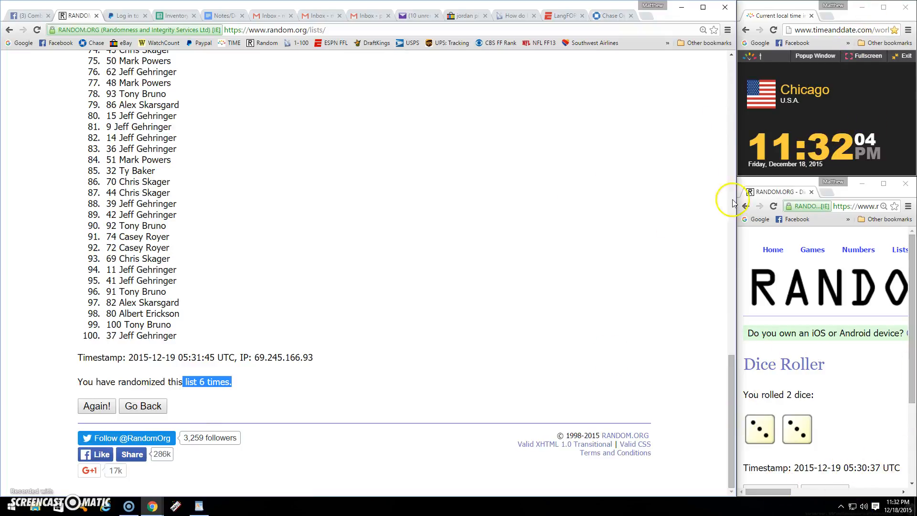
left_click(26, 16)
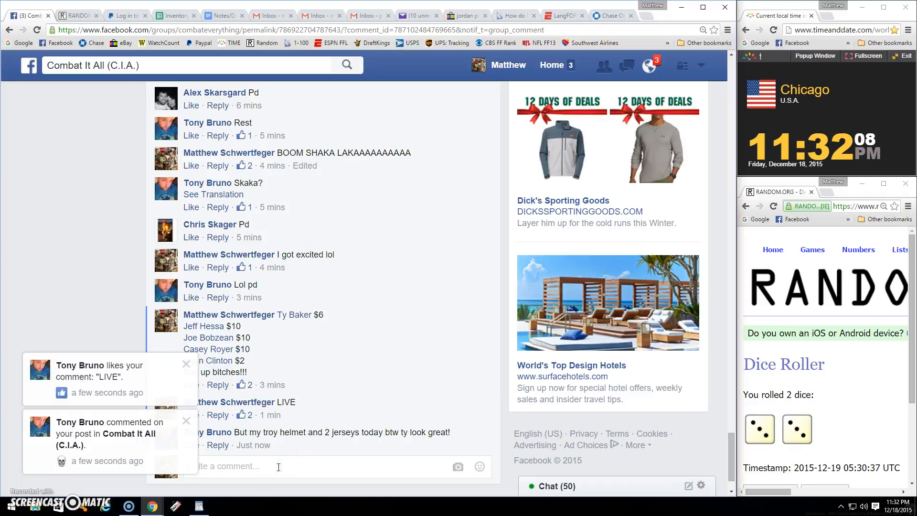
type("DON")
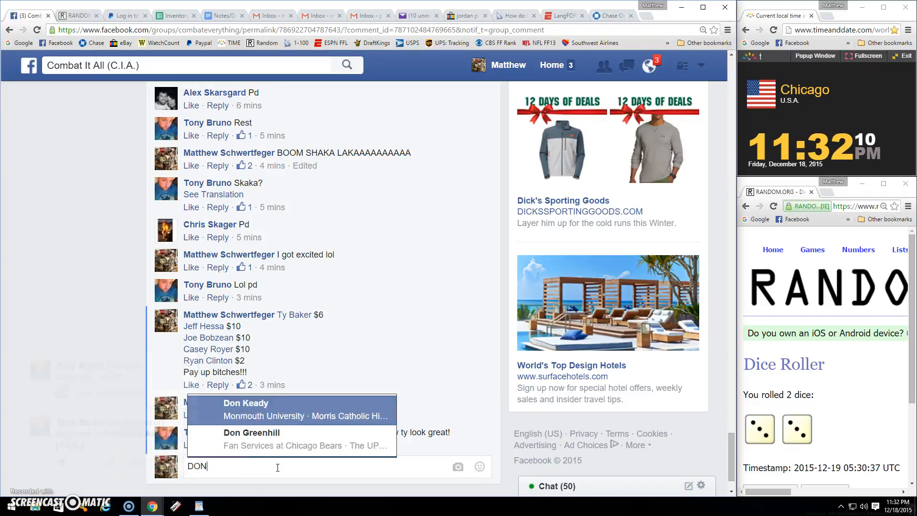